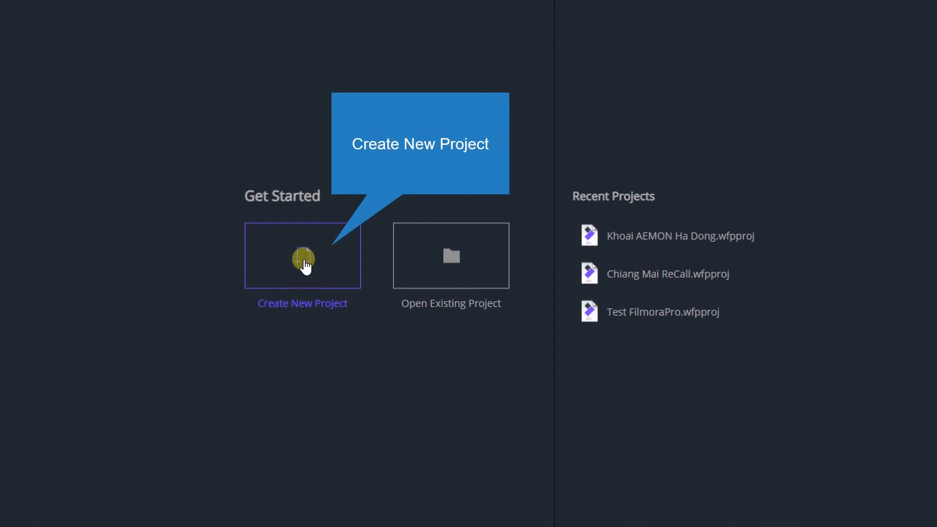
# - Create a new project with the 1080p Full HD 24 fps template
pyautogui.click(302, 255)
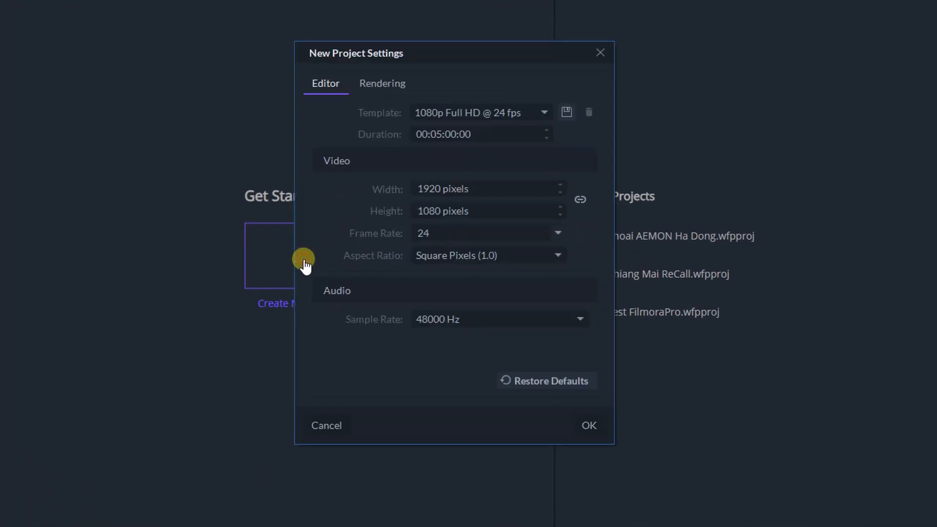
pyautogui.moveTo(530, 127)
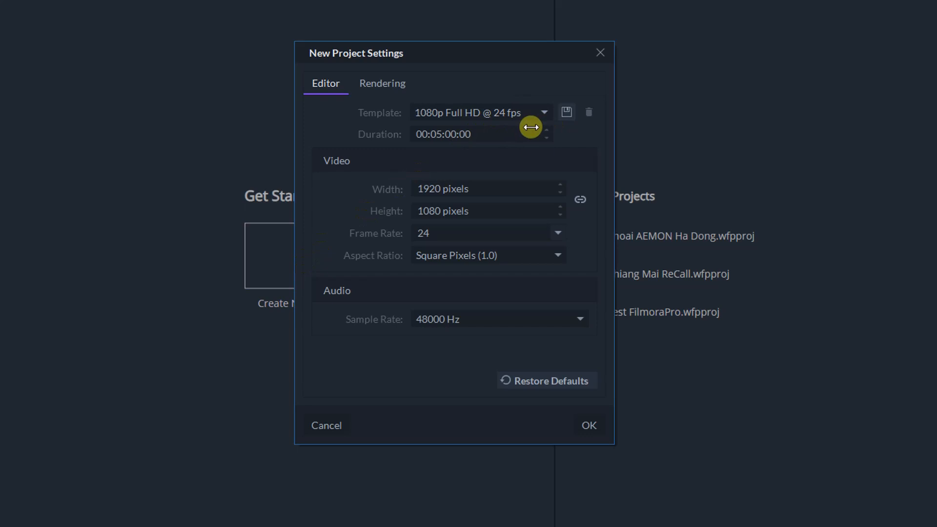
pyautogui.click(588, 425)
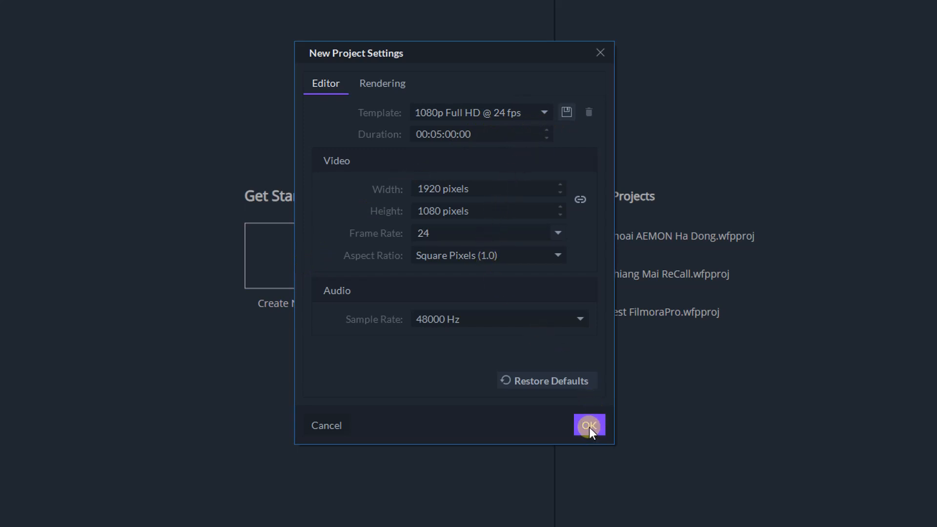
pyautogui.click(589, 425)
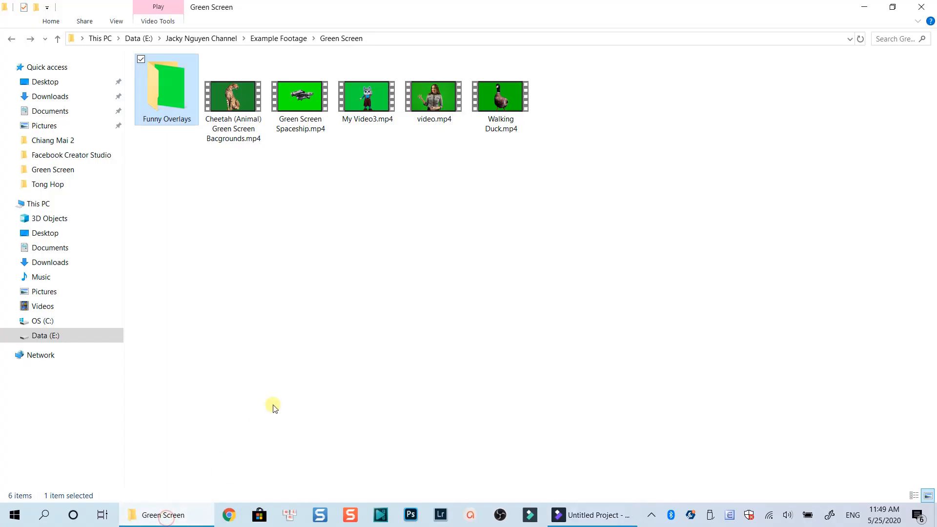
pyautogui.moveTo(300, 96)
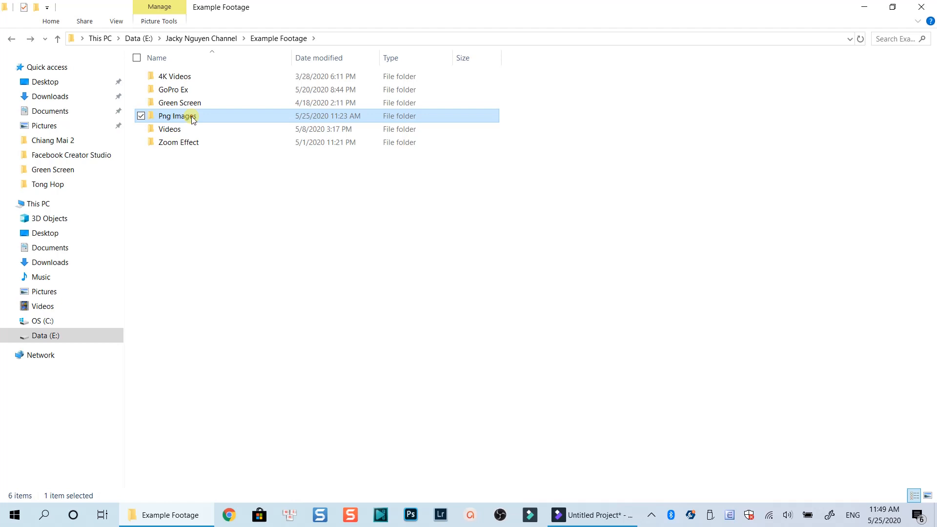
# - Open the Png Images folder inside Example Footage
pyautogui.doubleClick(177, 116)
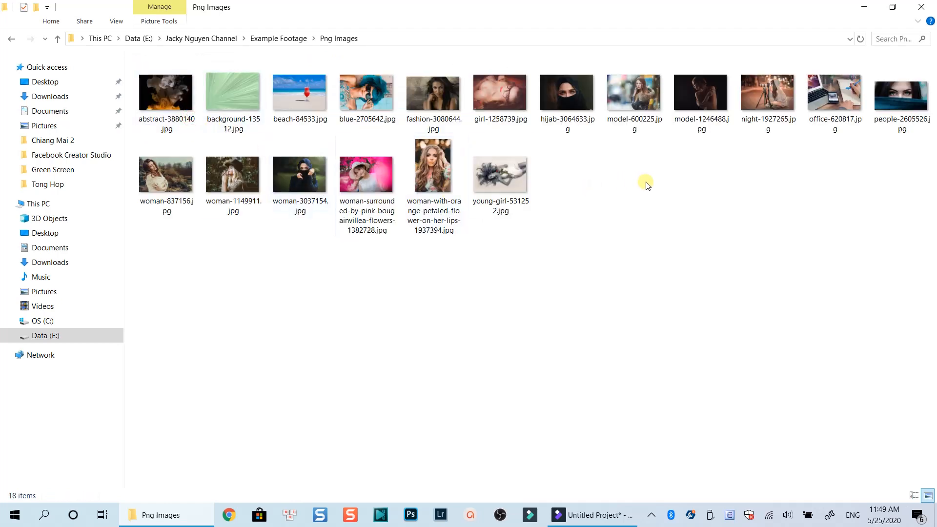
pyautogui.moveTo(300, 95)
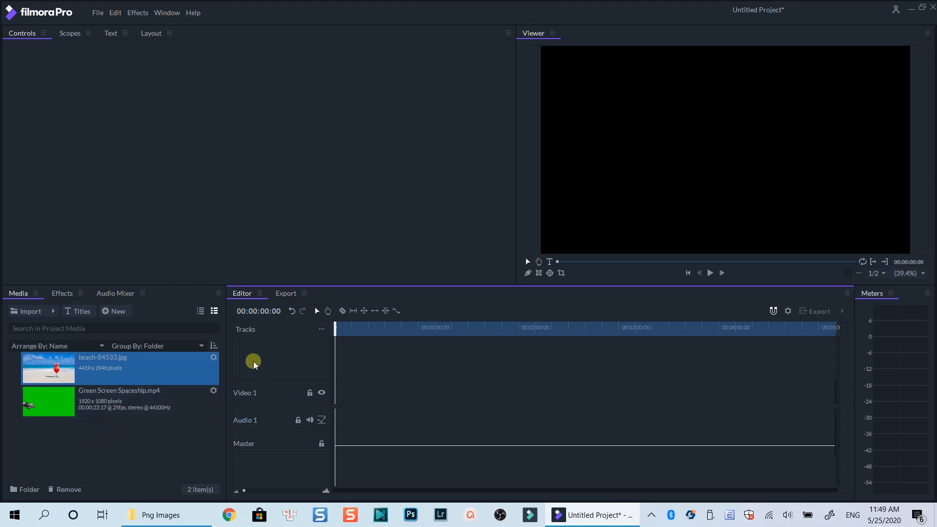
pyautogui.moveTo(258, 379)
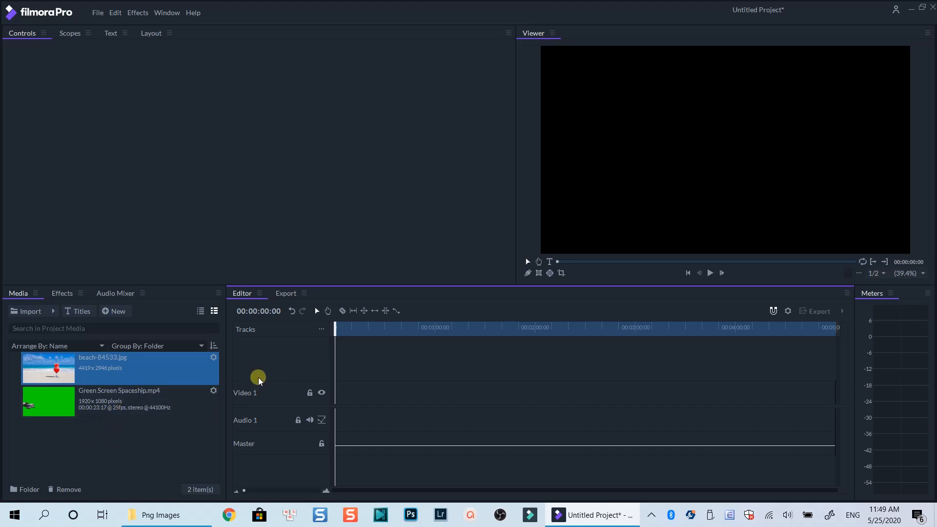
pyautogui.moveTo(264, 367)
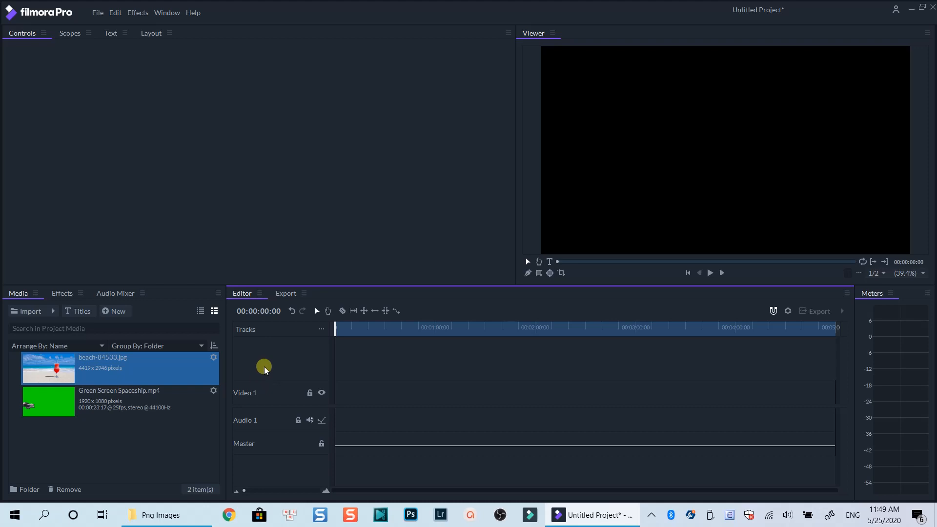
pyautogui.moveTo(280, 367)
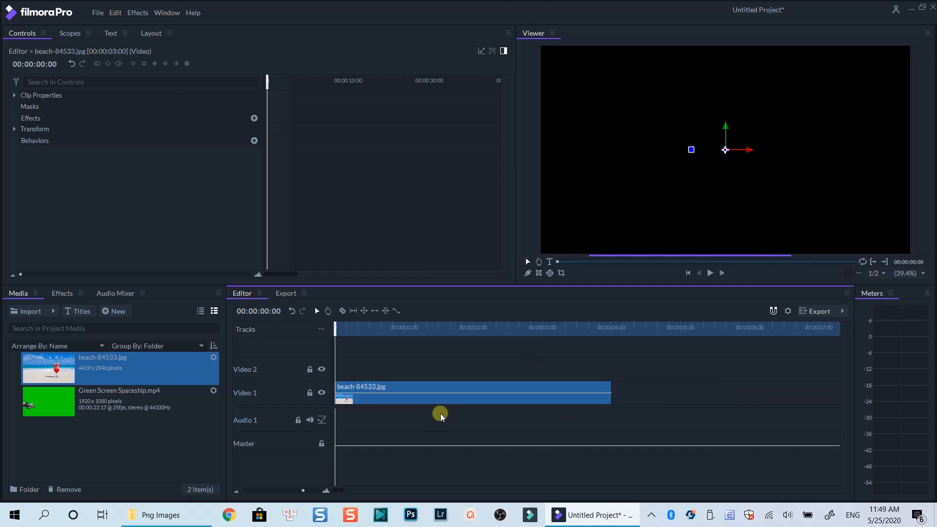
# - Pick the spaceship video in the media and select the beach image clip
pyautogui.click(47, 401)
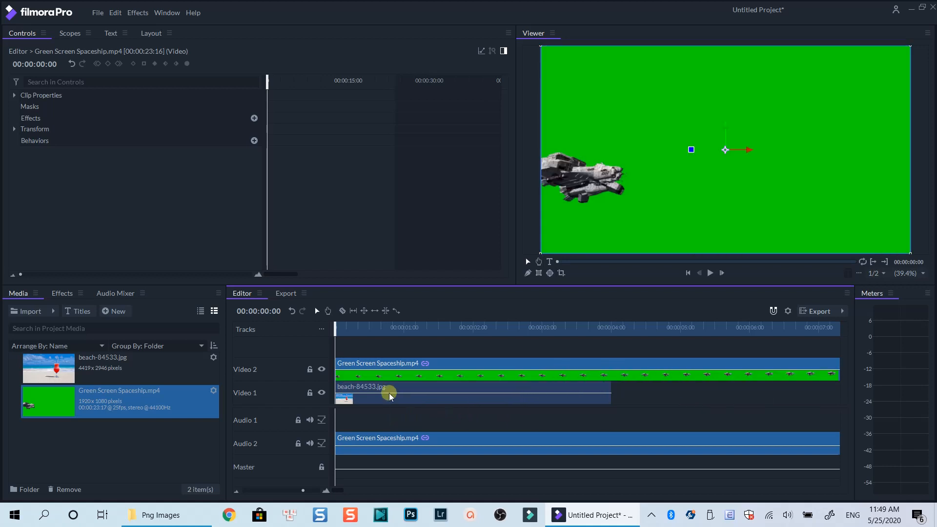
pyautogui.click(710, 272)
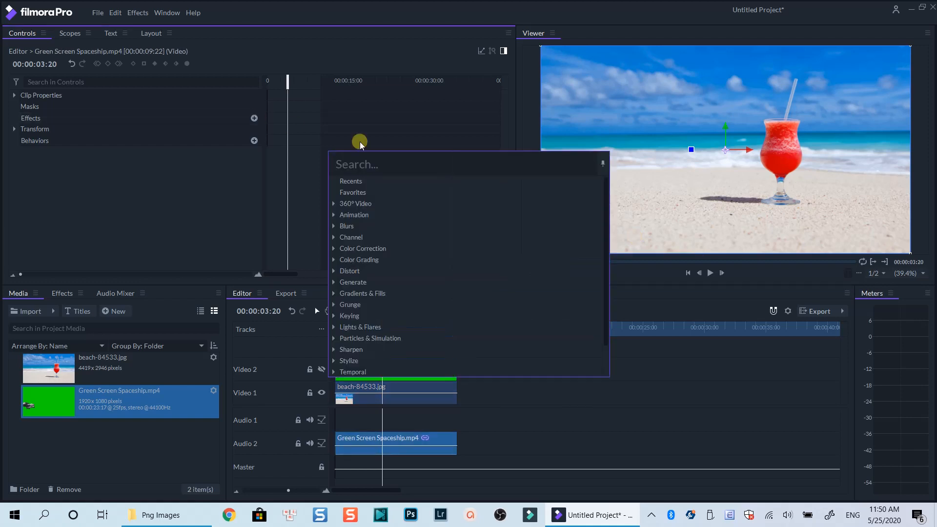
pyautogui.moveTo(350, 316)
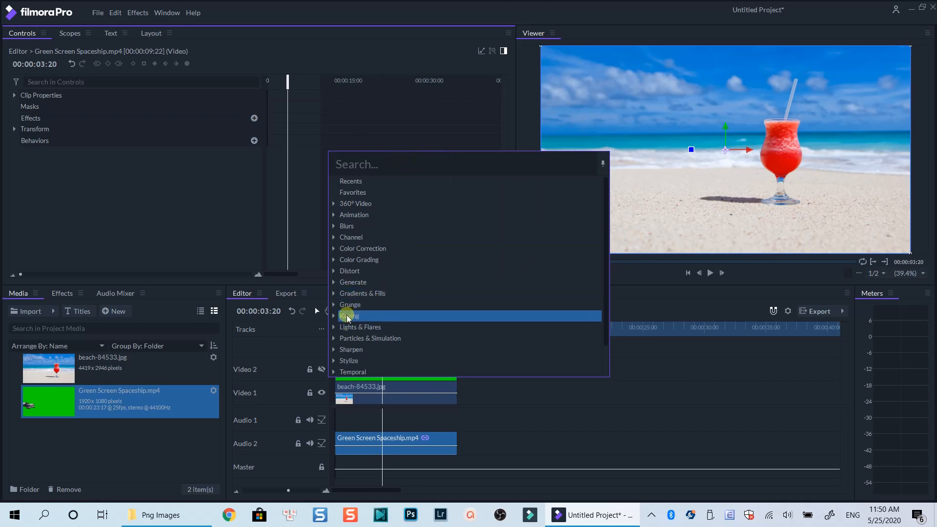
pyautogui.click(345, 316)
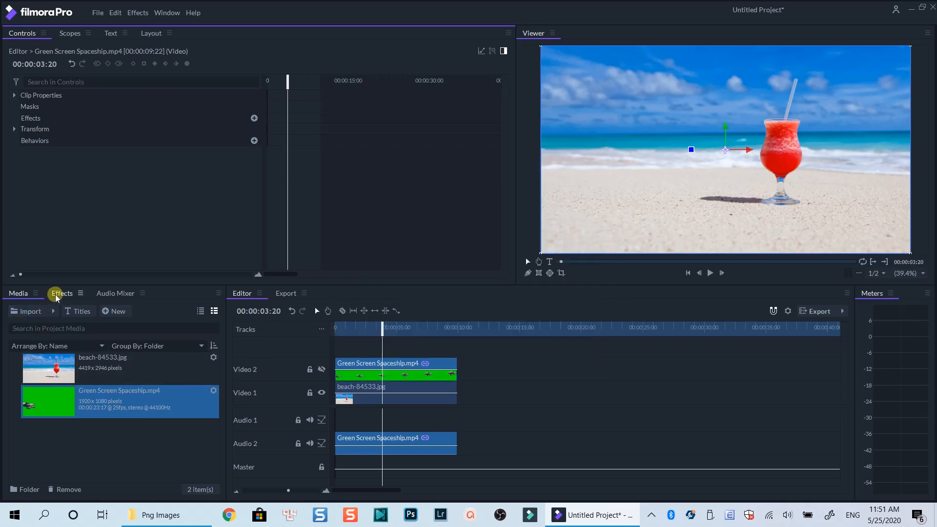
# - Search the effects library for 'key' and select the spaceship clip
pyautogui.click(61, 292)
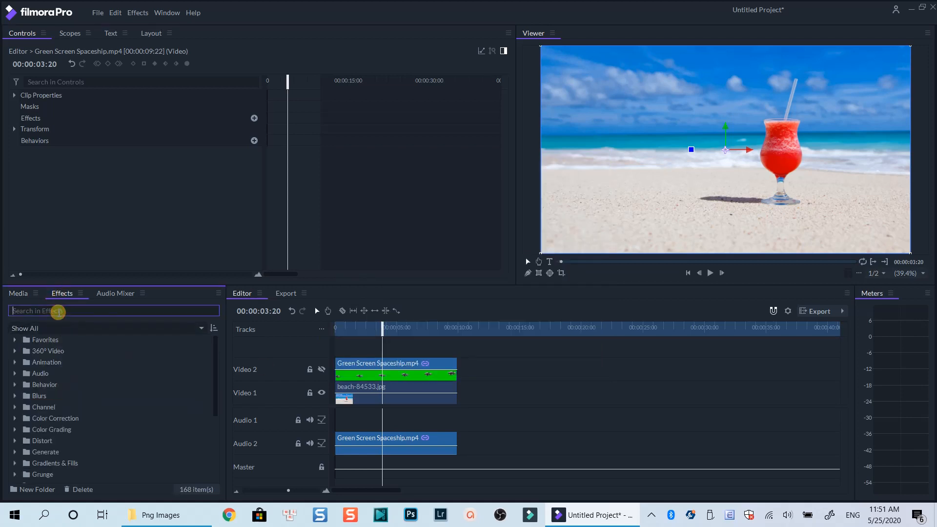
pyautogui.write('key')
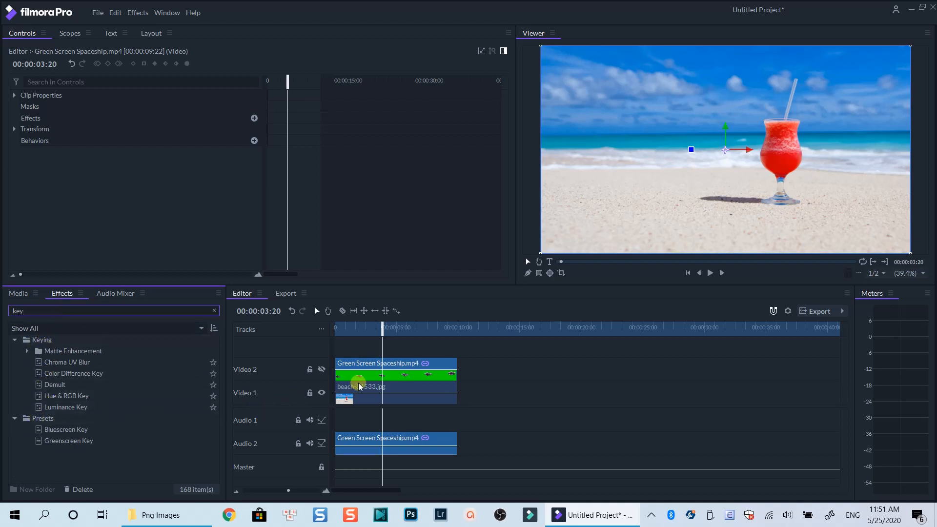
pyautogui.click(69, 440)
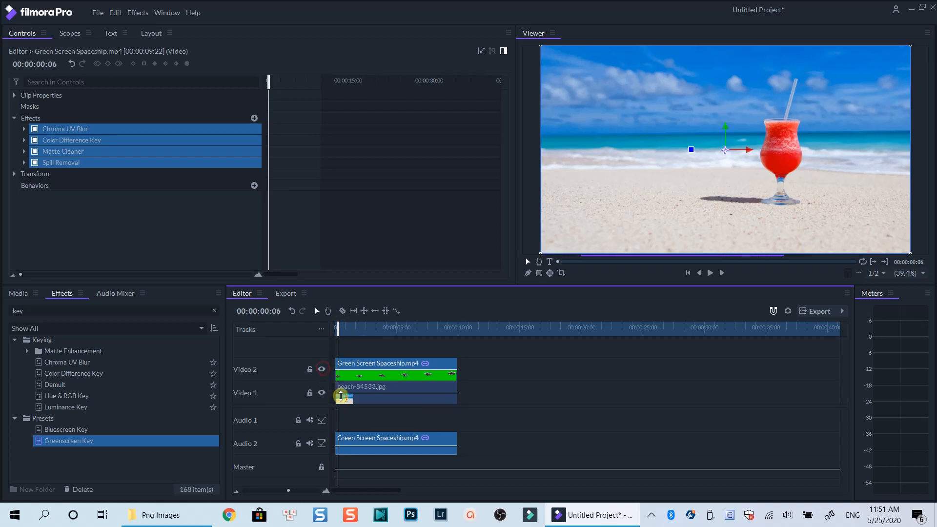
# - Show the spaceship layer and expand Chroma UV Blur and Color Difference Key
pyautogui.click(710, 272)
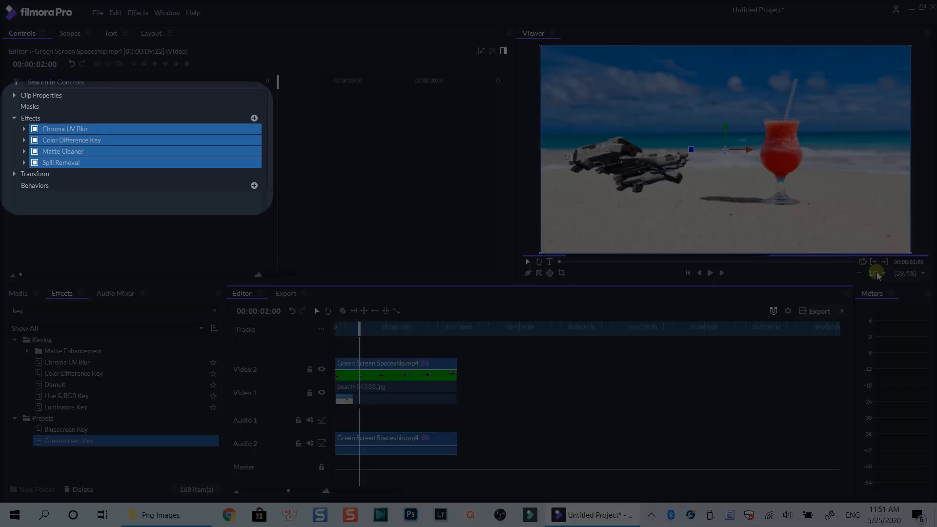
pyautogui.click(906, 273)
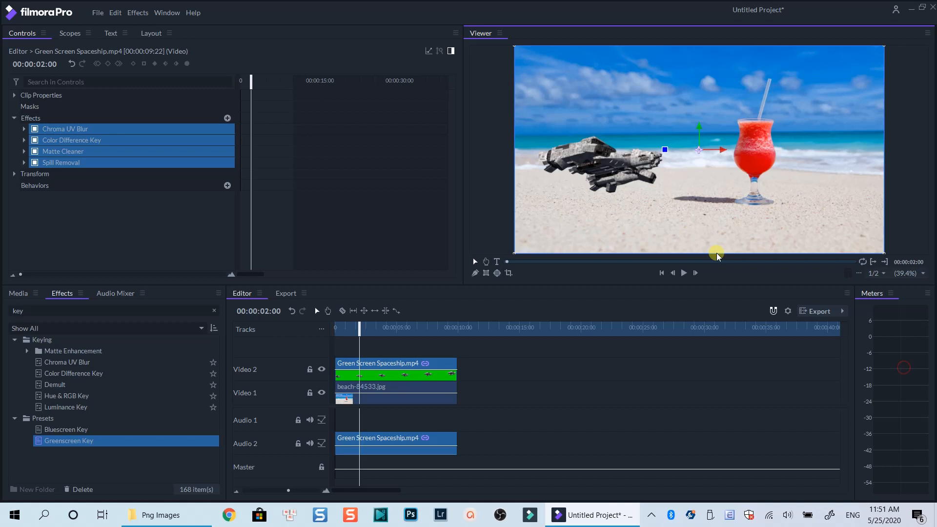
pyautogui.click(24, 129)
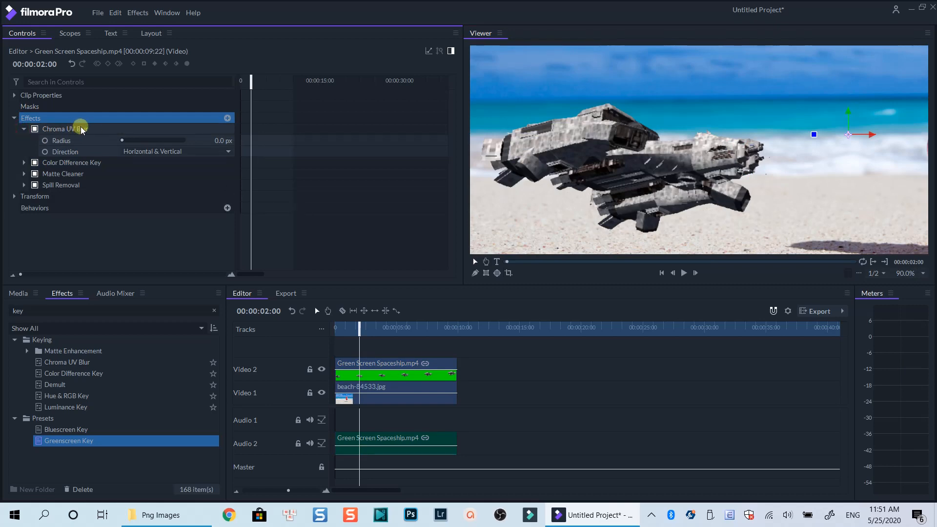
pyautogui.click(24, 163)
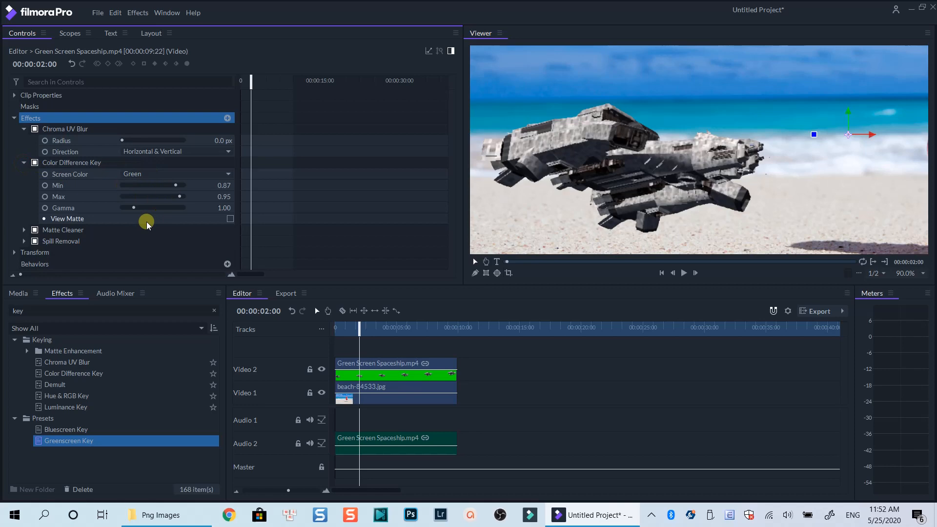
pyautogui.moveTo(133, 204)
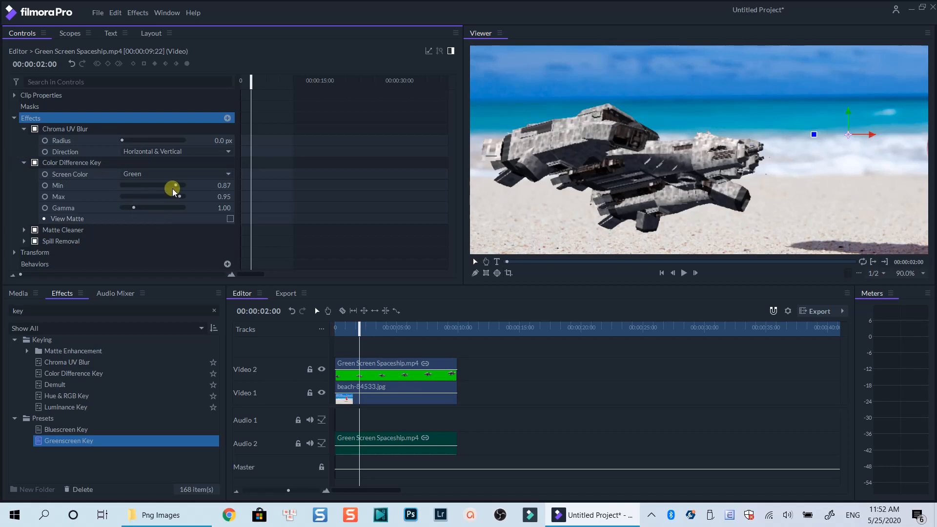
# - Adjust the Color Difference Key Min threshold, settling around 0.87
pyautogui.moveTo(172, 185); pyautogui.dragTo(166, 185)
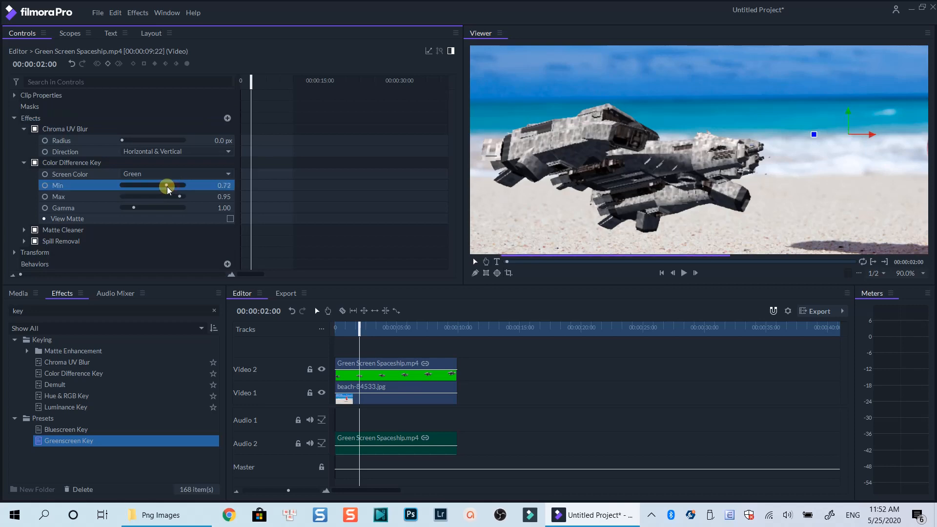
pyautogui.moveTo(168, 185); pyautogui.dragTo(226, 185)
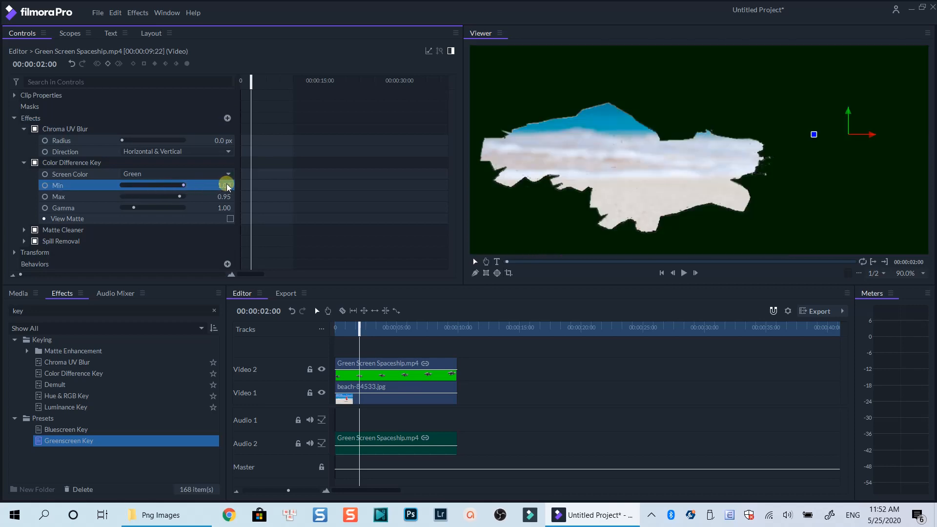
pyautogui.moveTo(226, 185); pyautogui.dragTo(172, 184)
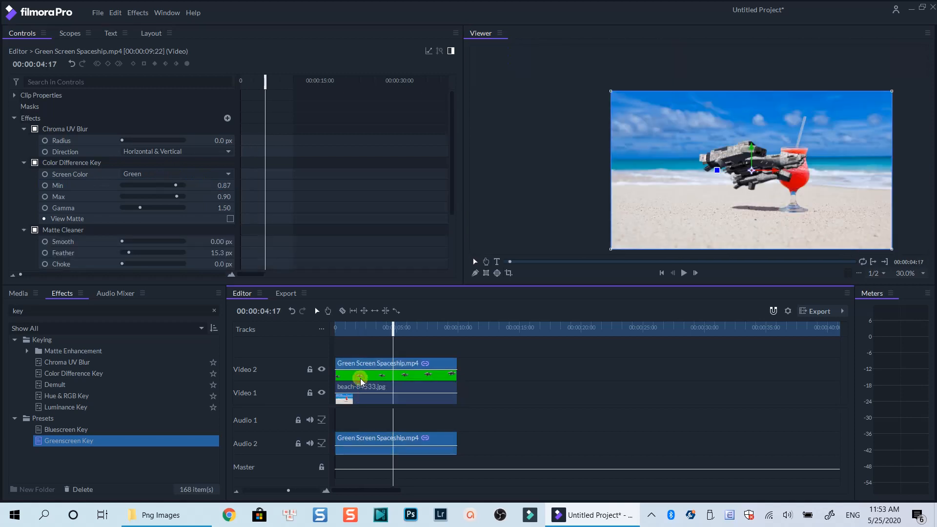
# - Remove all effects from the spaceship clip and apply Color Difference Key
pyautogui.rightClick(359, 375)
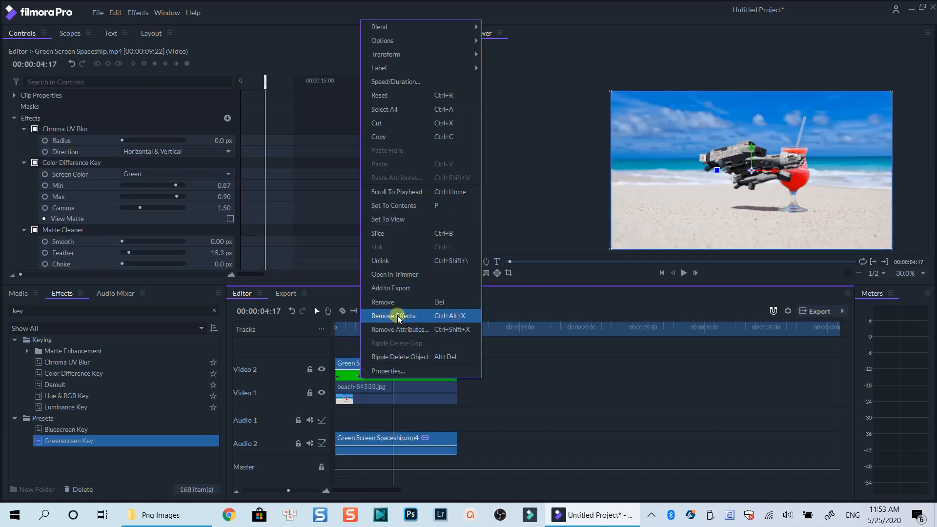
pyautogui.click(392, 315)
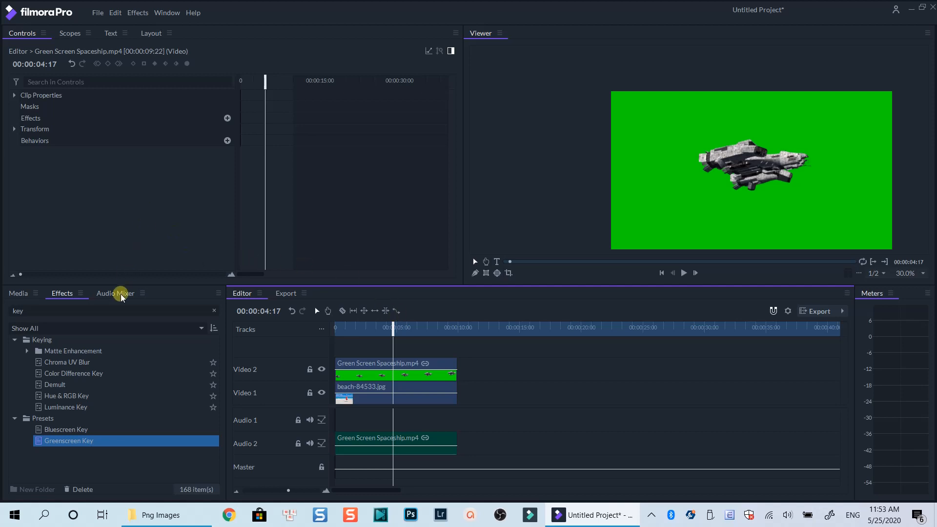
pyautogui.click(72, 373)
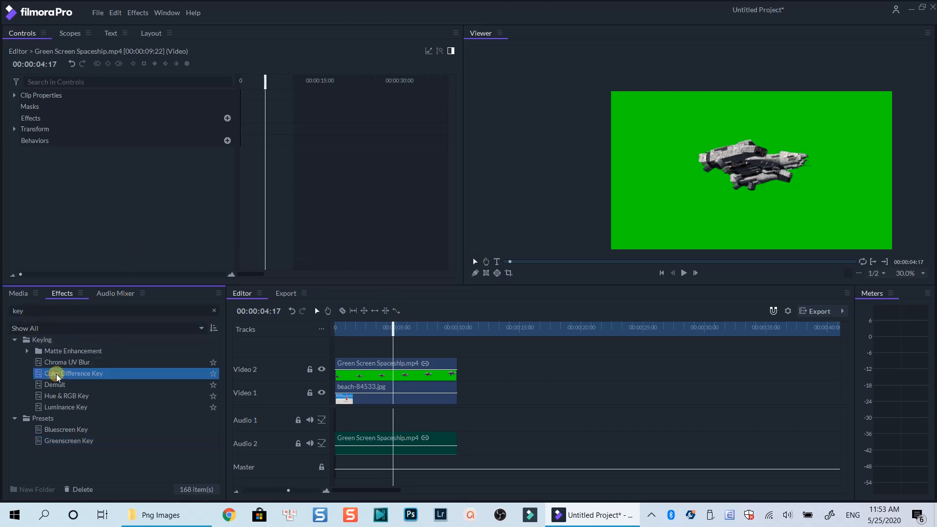
pyautogui.doubleClick(75, 373)
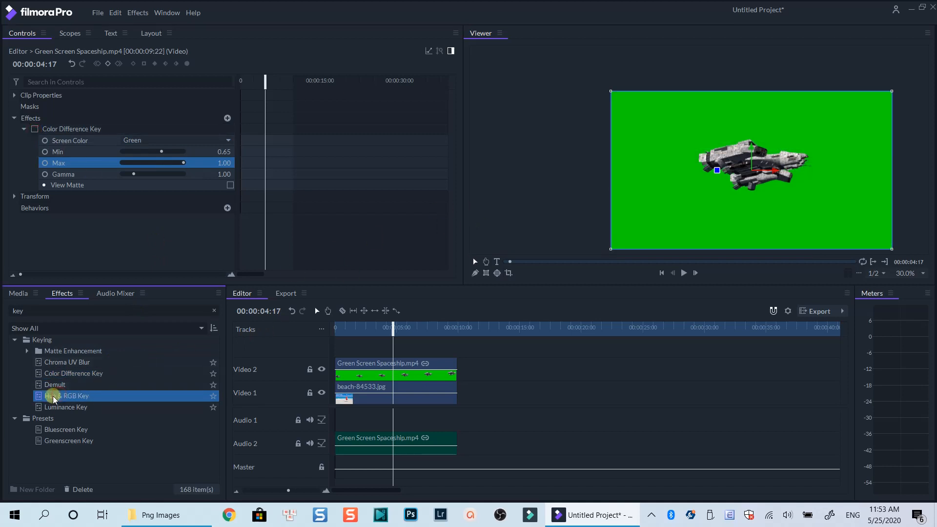
# - Apply Hue & RGB Key and sample the green background as the key colour
pyautogui.doubleClick(66, 396)
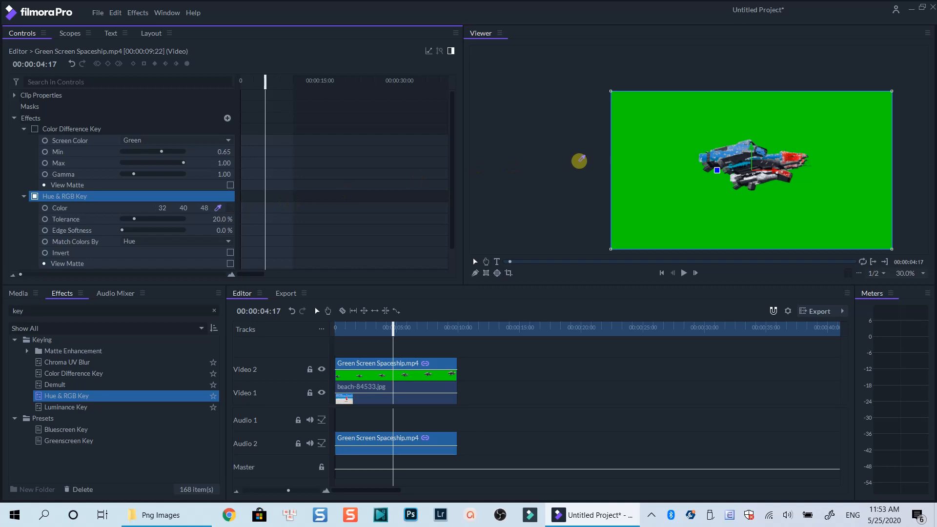
pyautogui.click(689, 157)
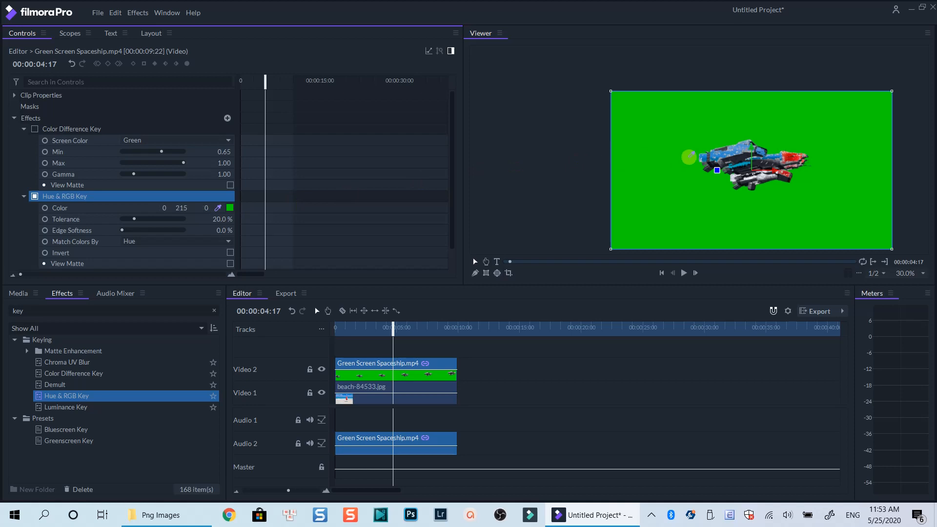
pyautogui.click(35, 196)
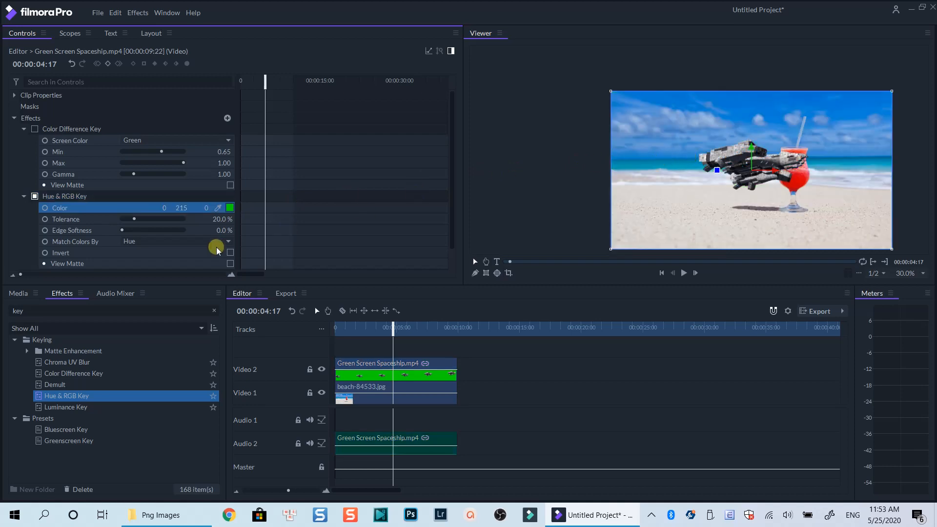
pyautogui.click(97, 11)
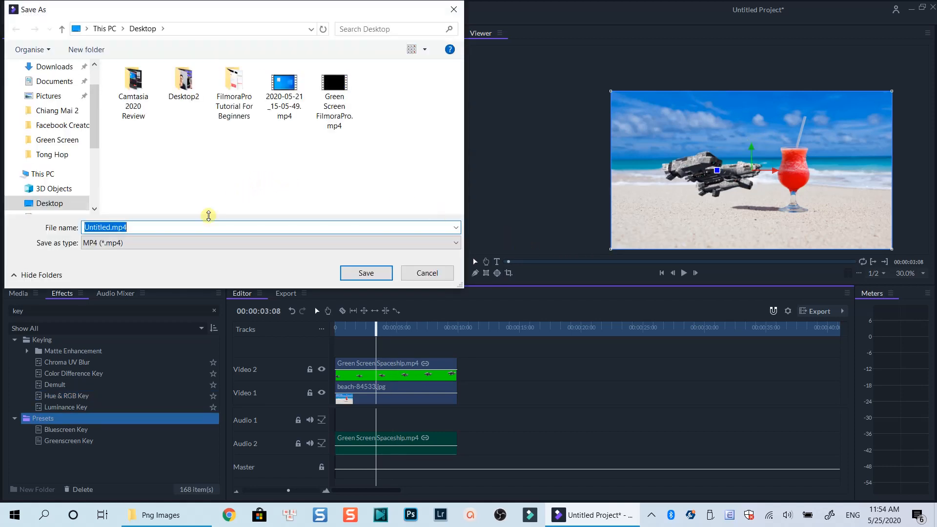
# - Save the export as 'Green Screen FilmoraPro2'
pyautogui.write('Green Screen FilmoraPr')
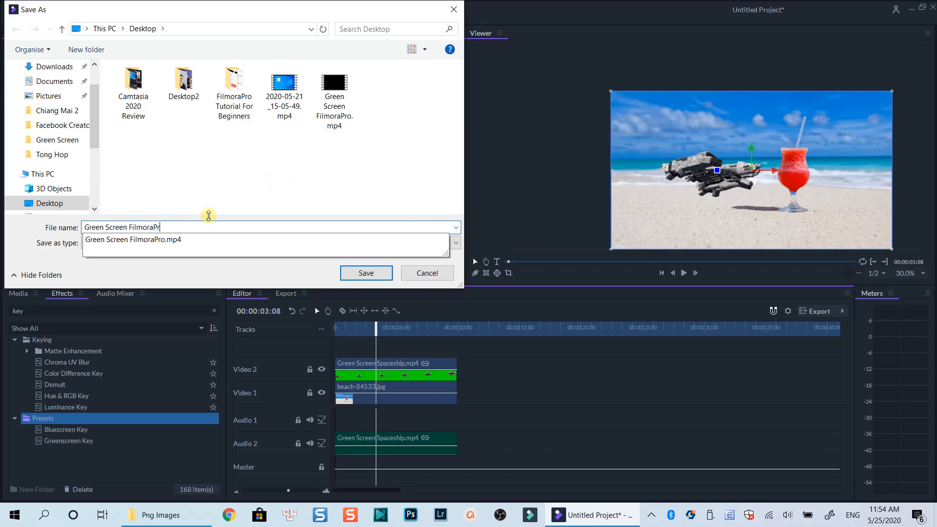
pyautogui.write('o2')
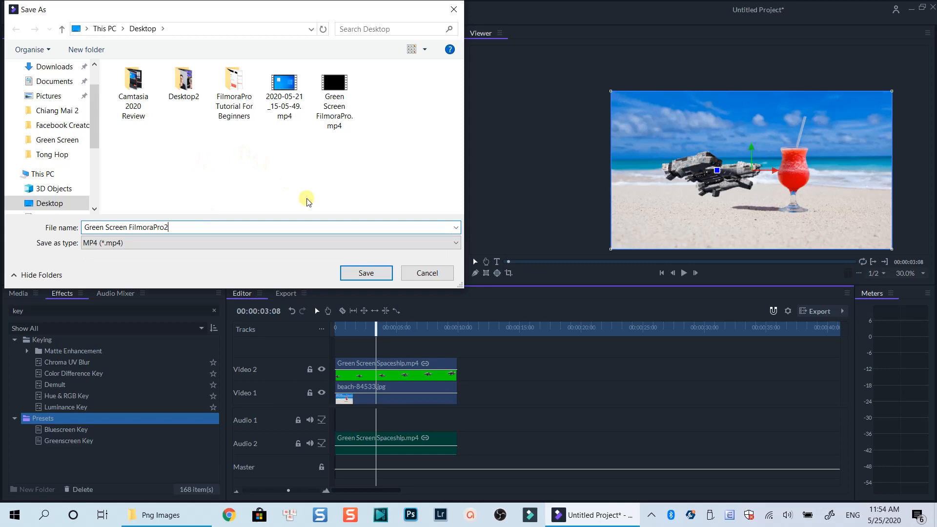
pyautogui.click(365, 272)
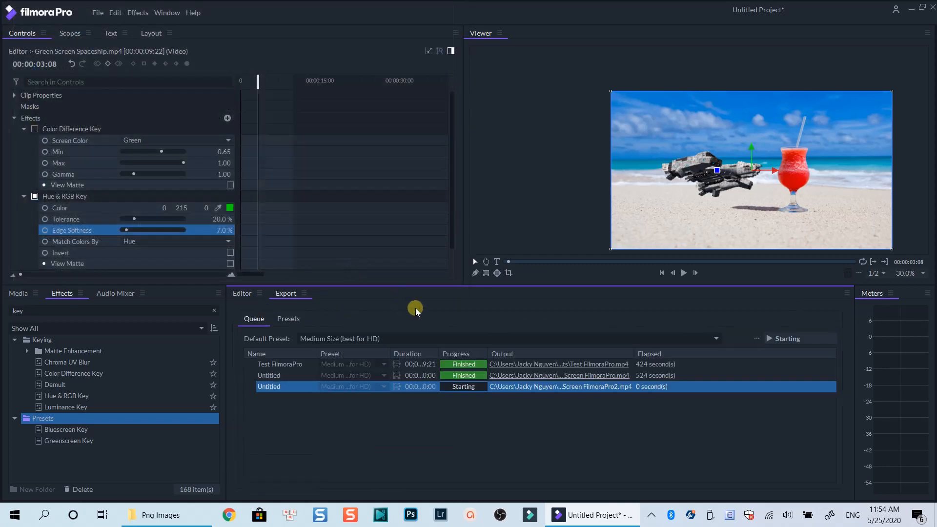